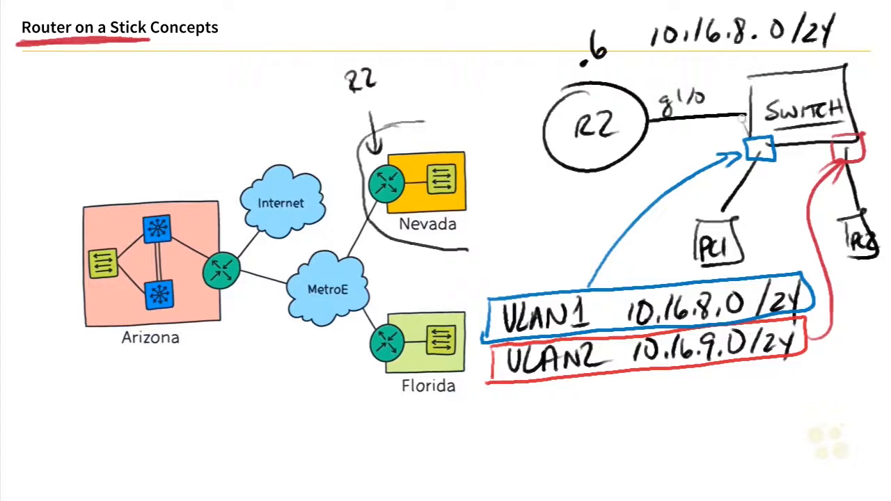
text(Trunk)
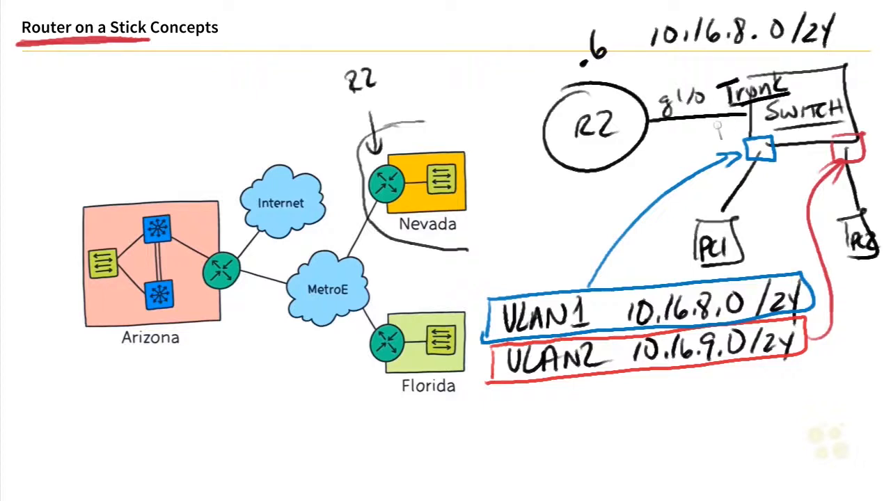
text(sub interfaces g1/0.)
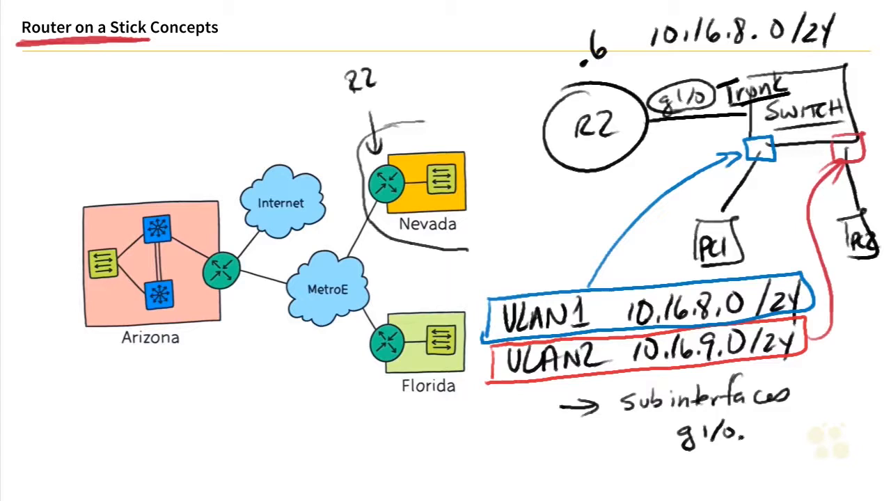
mouse_move(755, 415)
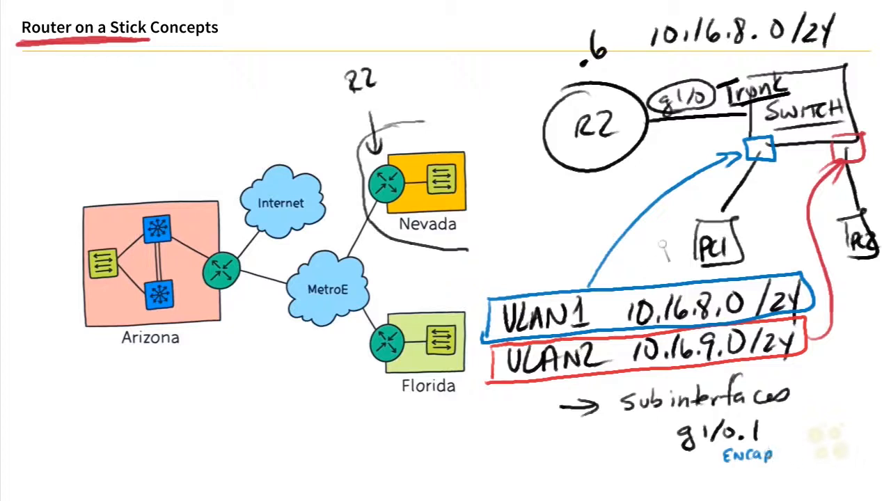
text(dot1q 1)
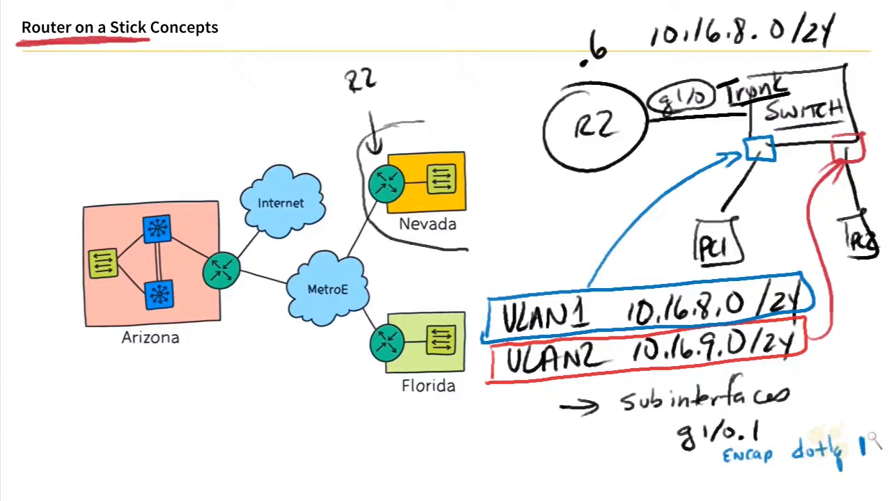